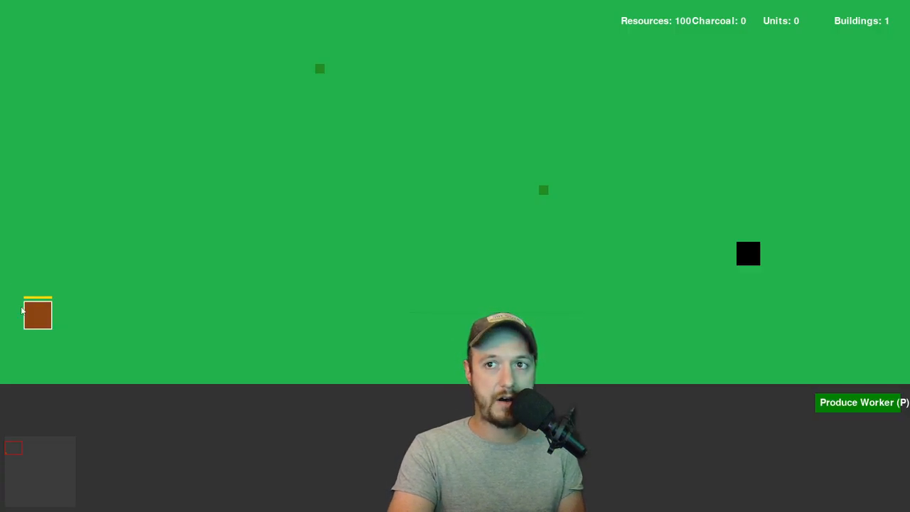
{"action": "mouse_move", "coordinate": [792, 365]}
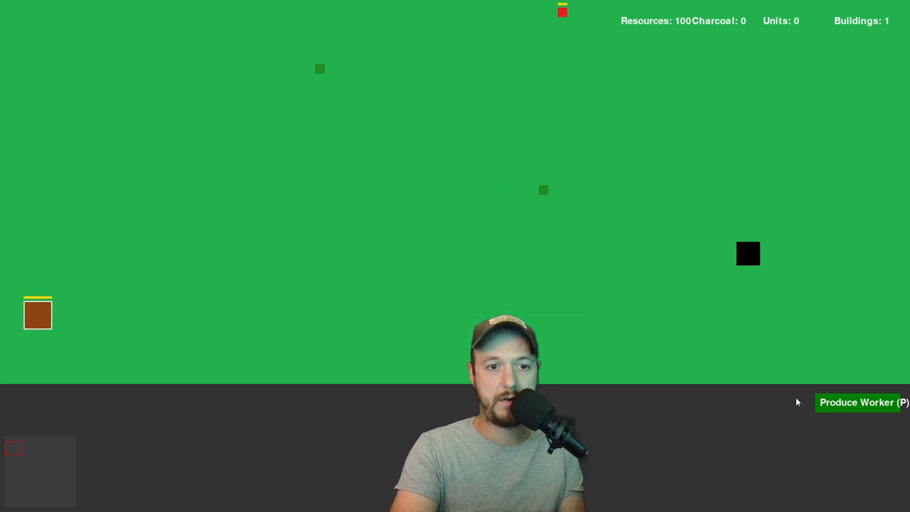
Train a worker from the main base, bringing the unit count to two
{"action": "left_click", "coordinate": [858, 402]}
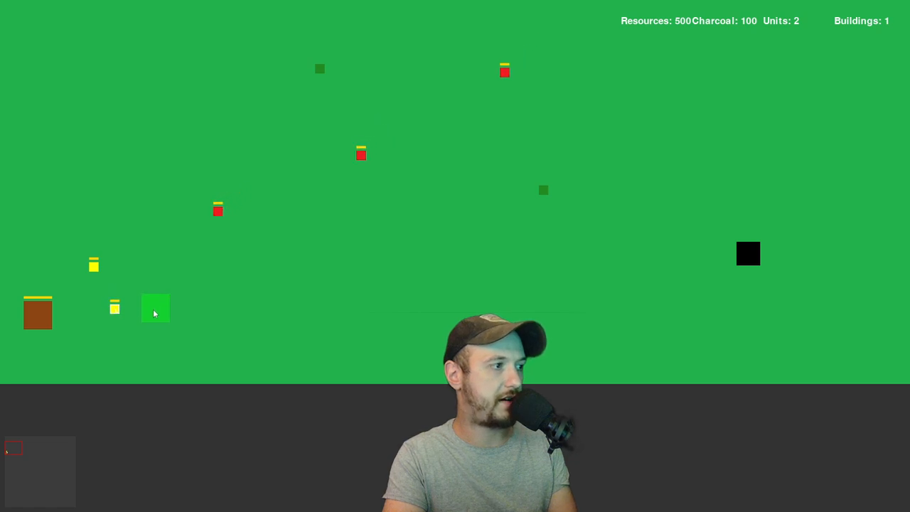
Place the blue barracks and a second brown charcoal factory beside the base
{"action": "left_click", "coordinate": [155, 307]}
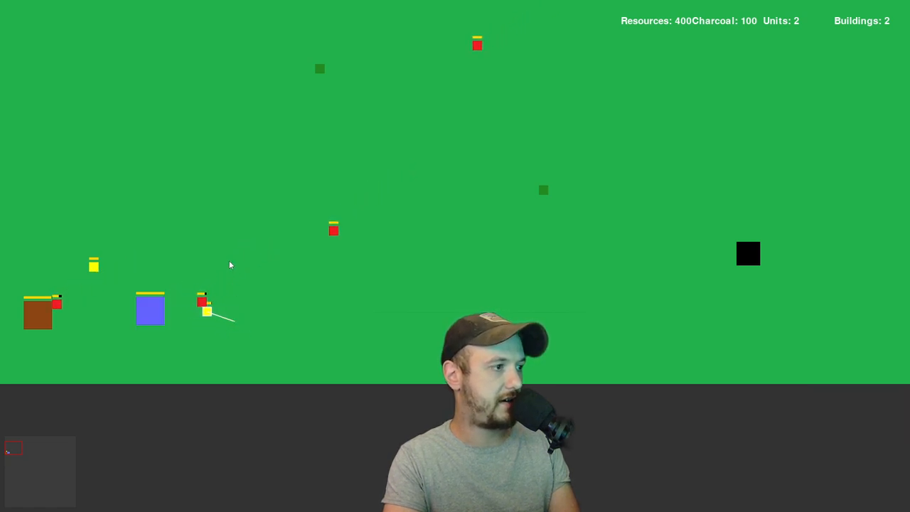
{"action": "left_click", "coordinate": [235, 316]}
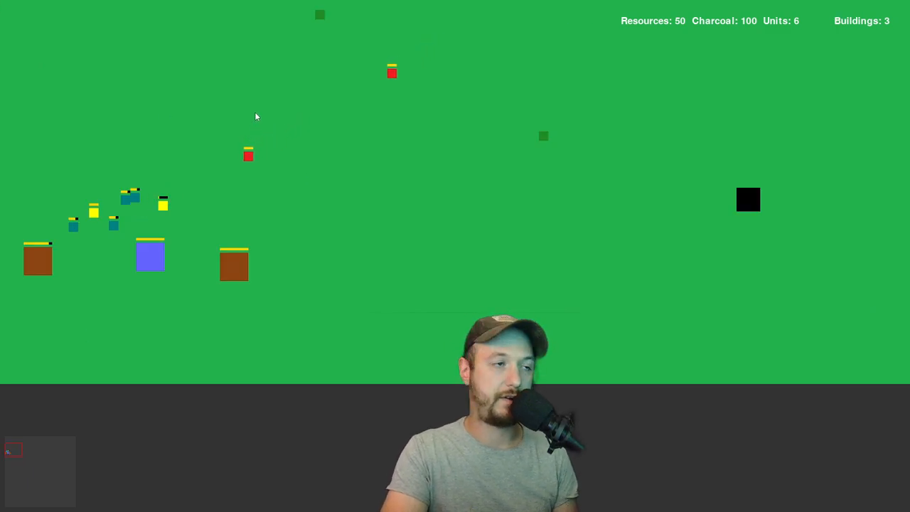
Keep producing troops while workers mine, reaching 700 resources and 300 charcoal
{"action": "left_click", "coordinate": [150, 254]}
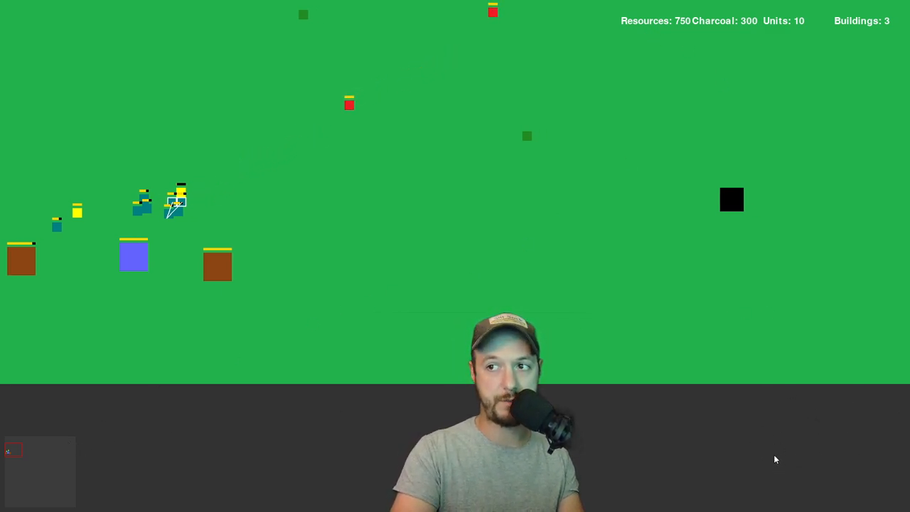
{"action": "left_click", "coordinate": [218, 266]}
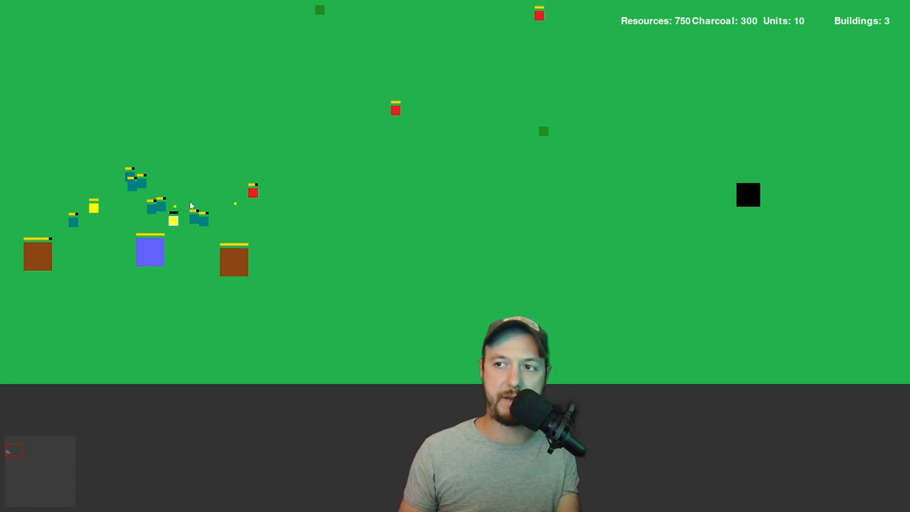
{"action": "left_click", "coordinate": [149, 250]}
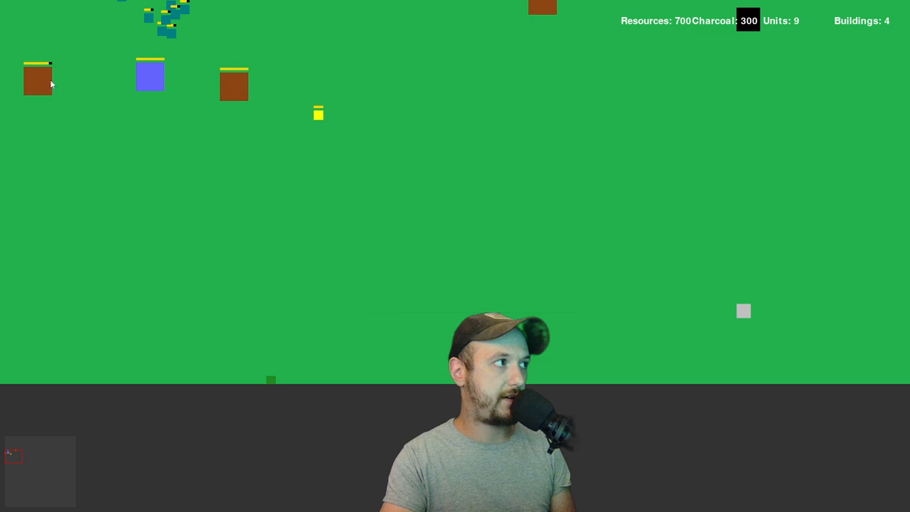
Train four troops at the blue barracks, reaching thirteen units and 400 resources
{"action": "left_click", "coordinate": [38, 78]}
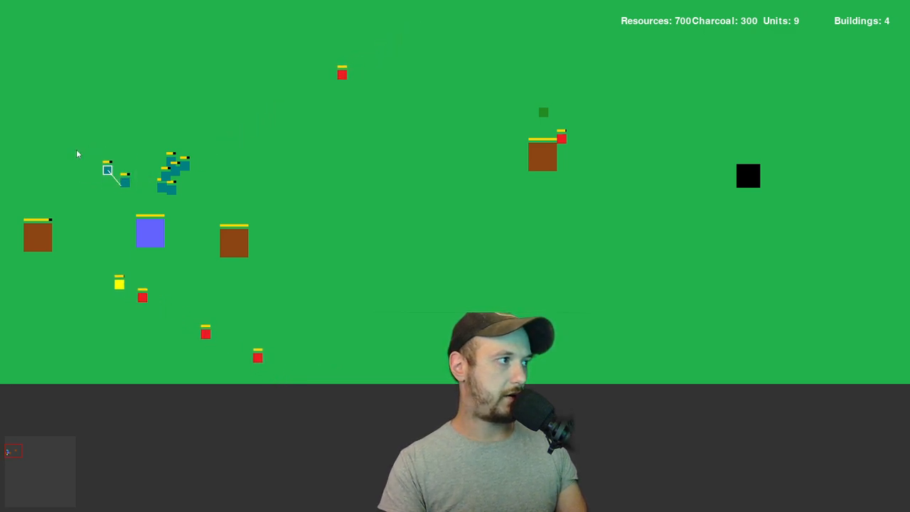
{"action": "left_click", "coordinate": [150, 231]}
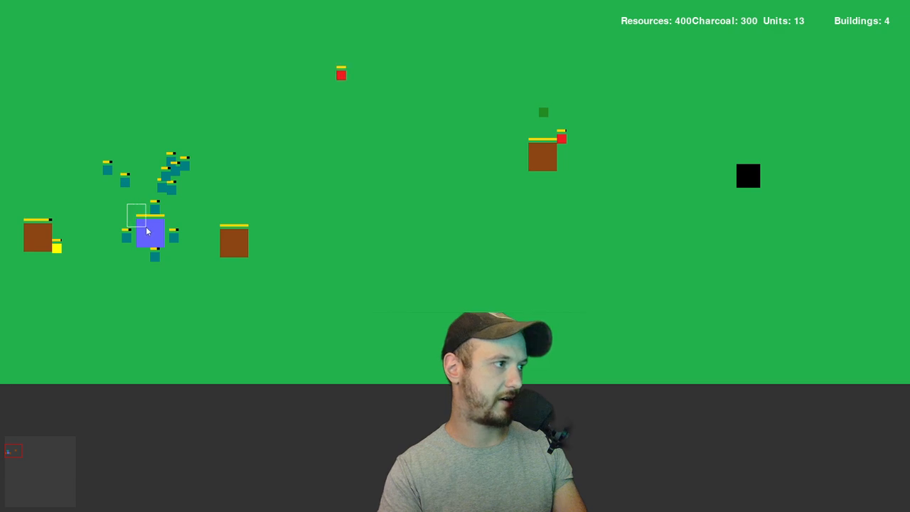
Train three more barracks troops, reaching sixteen units, and box-select the two field troops
{"action": "left_click", "coordinate": [150, 233]}
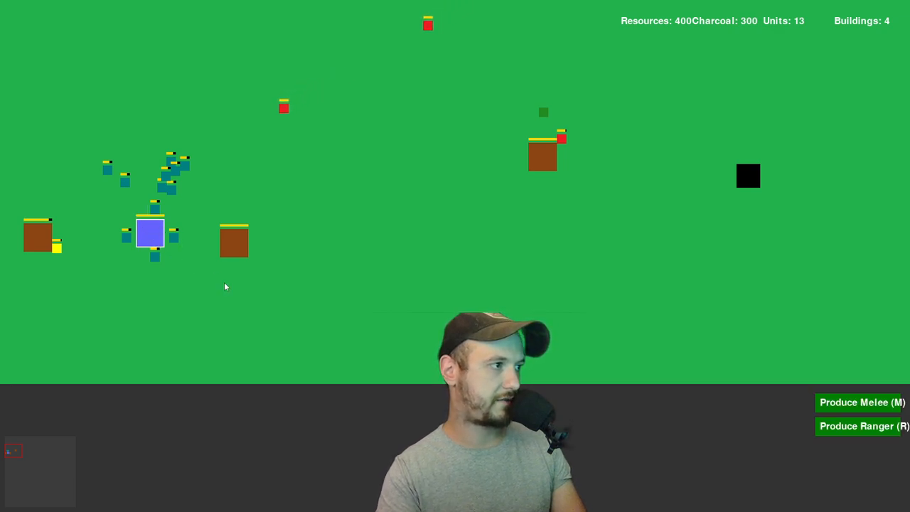
{"action": "left_click", "coordinate": [234, 242]}
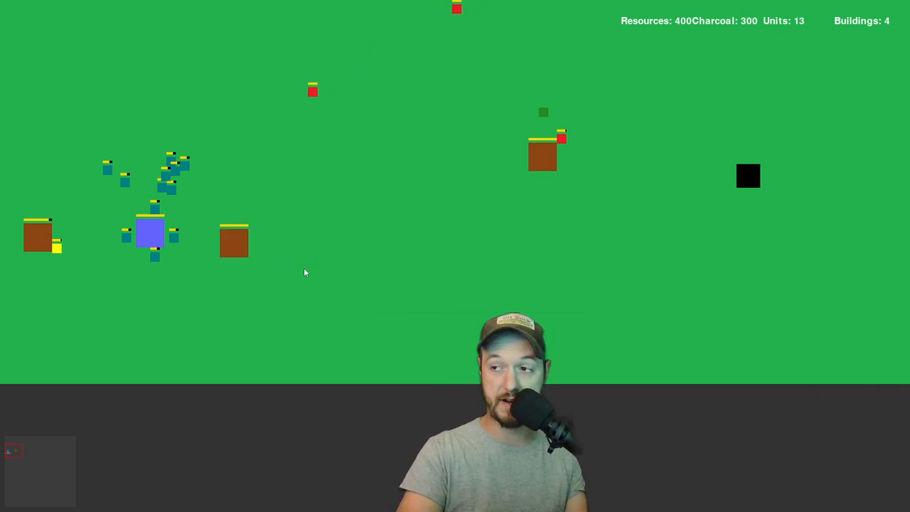
{"action": "left_click", "coordinate": [149, 233]}
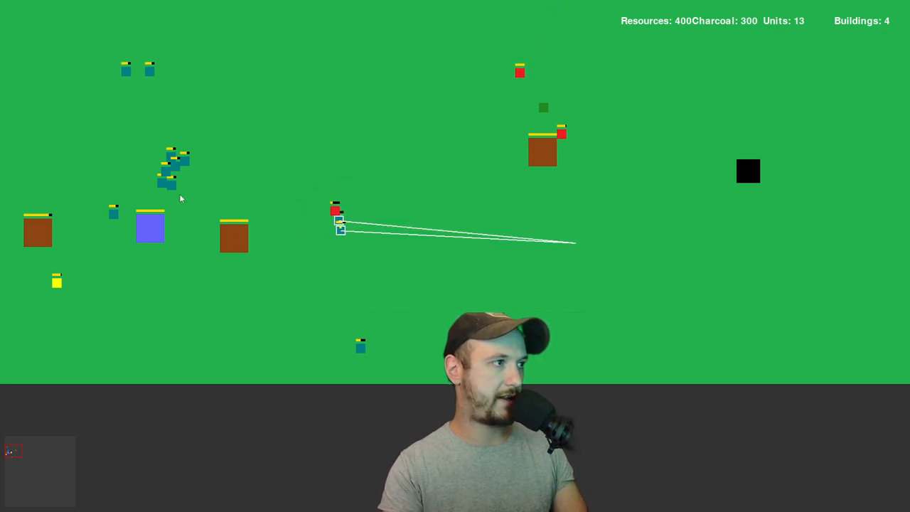
{"action": "left_click", "coordinate": [149, 227]}
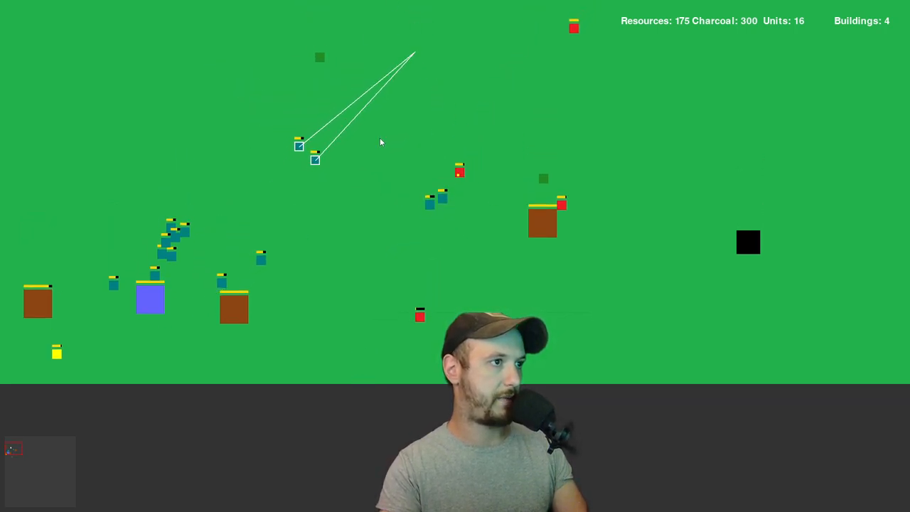
{"action": "left_click_drag", "start_coordinate": [215, 173], "coordinate": [366, 262]}
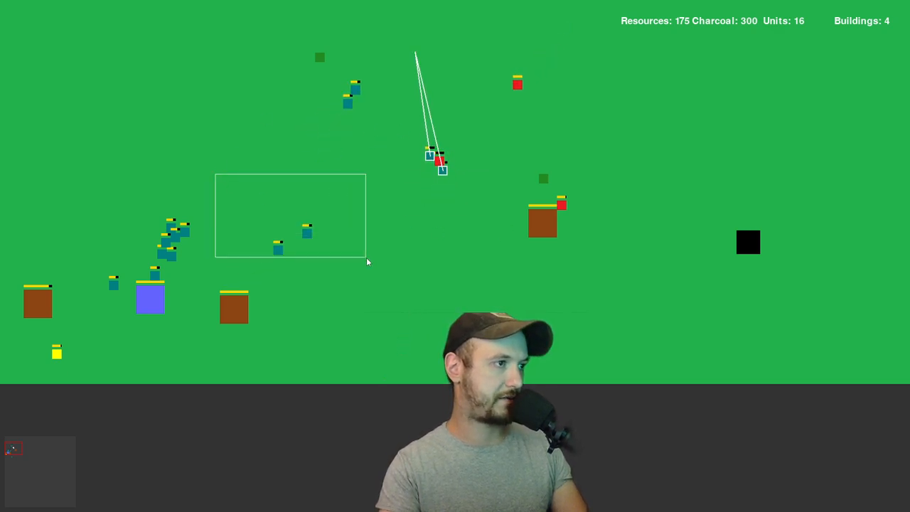